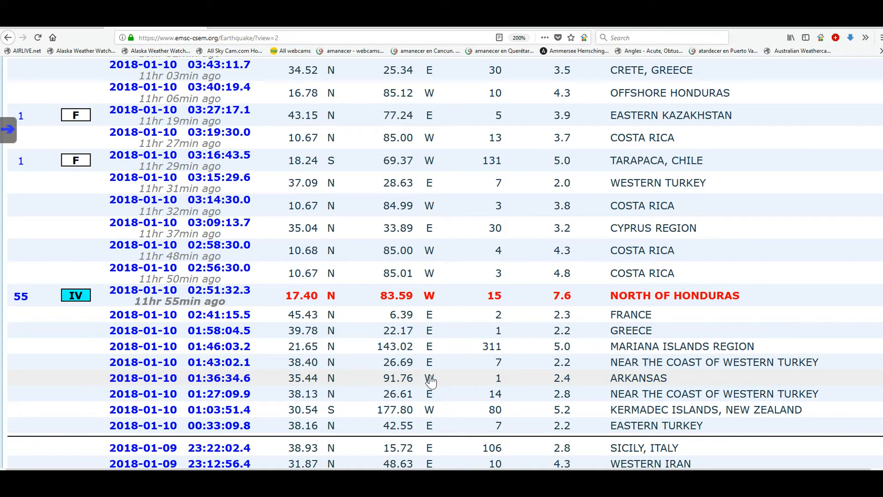
mouse_move(445, 315)
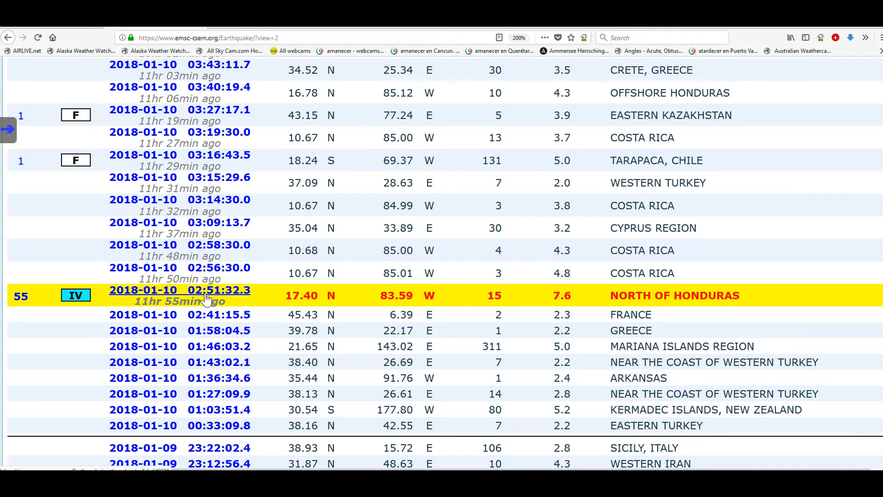
mouse_move(654, 304)
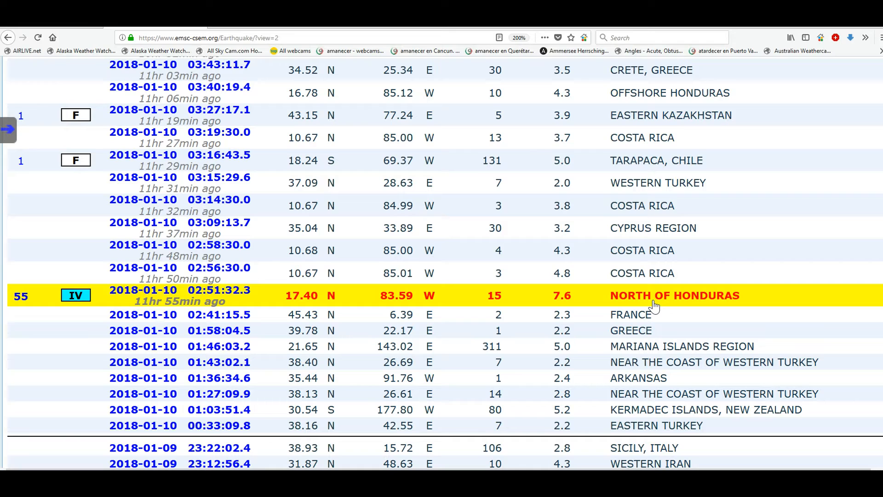
mouse_move(746, 308)
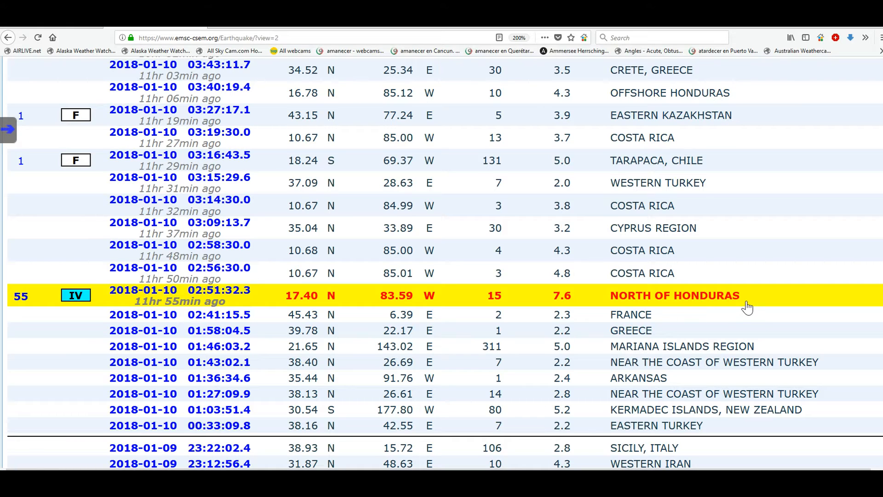
mouse_move(744, 302)
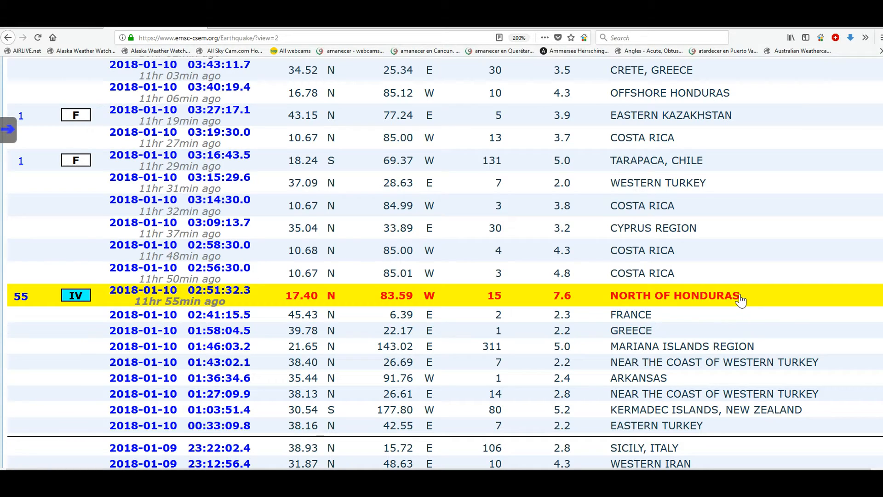
mouse_move(744, 303)
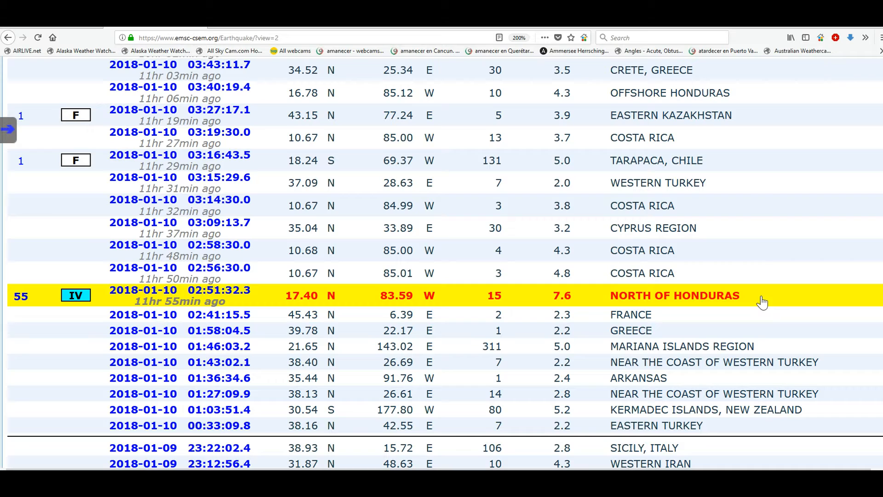
mouse_move(611, 305)
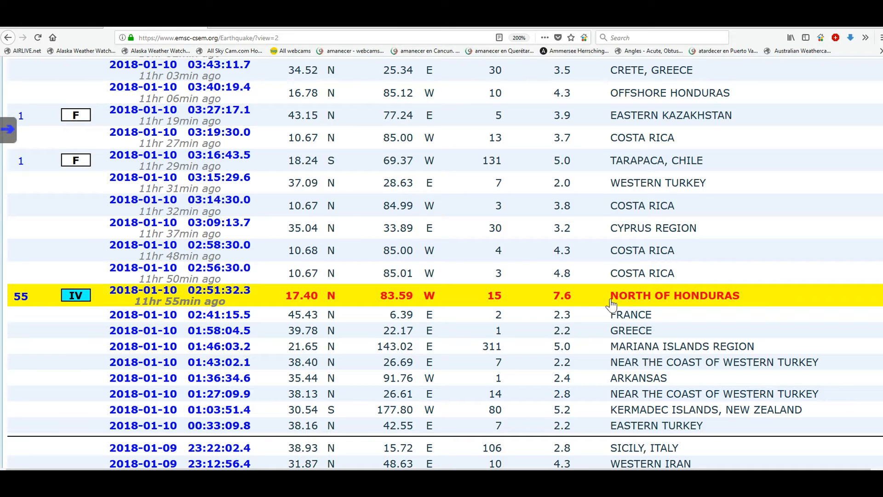
mouse_move(157, 305)
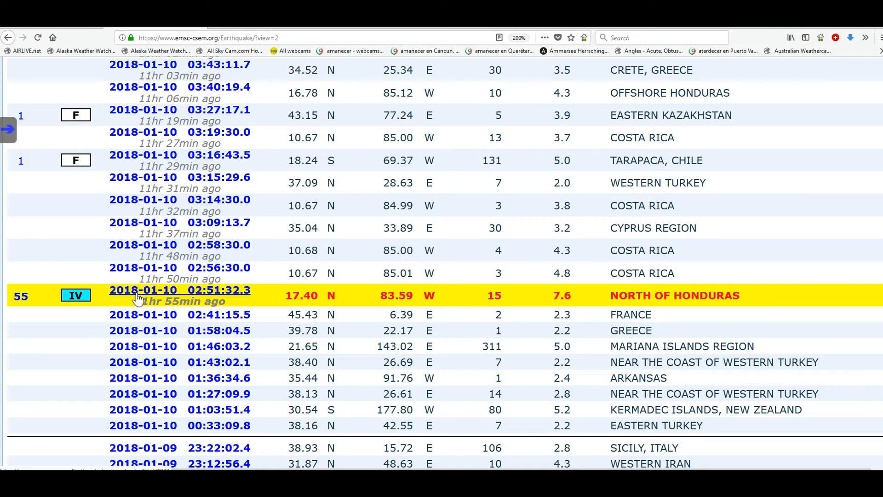
mouse_move(551, 300)
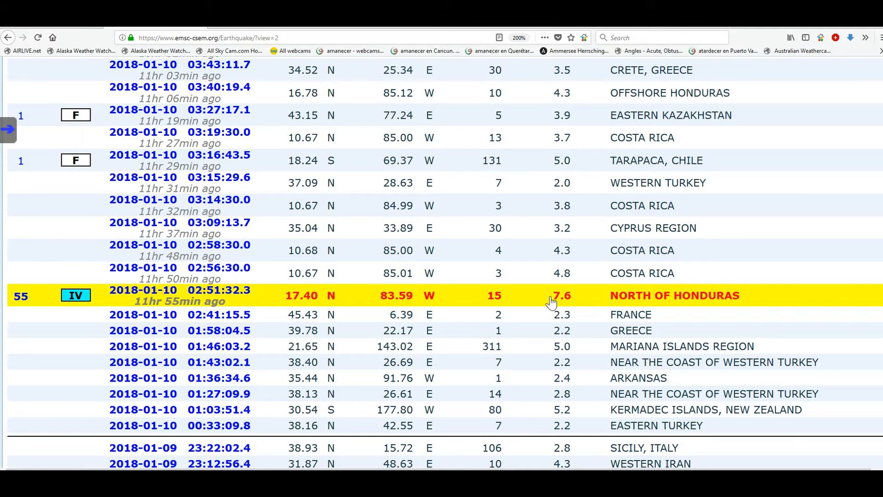
mouse_move(555, 306)
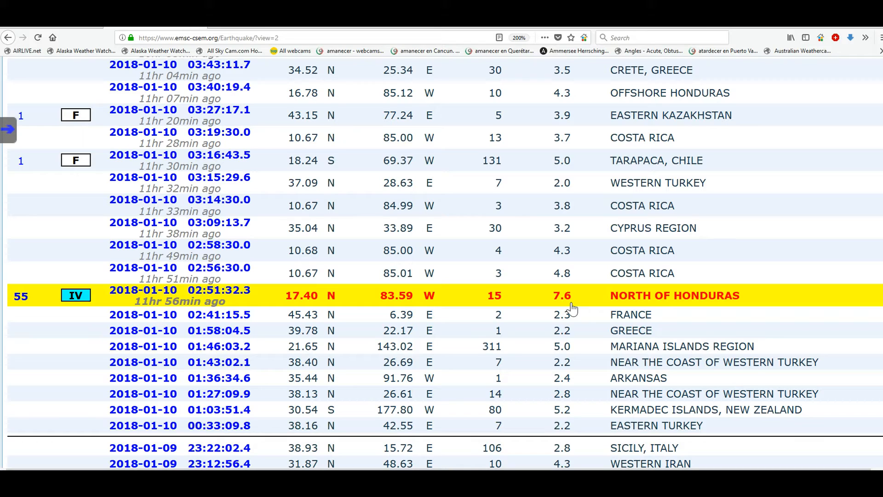
mouse_move(555, 305)
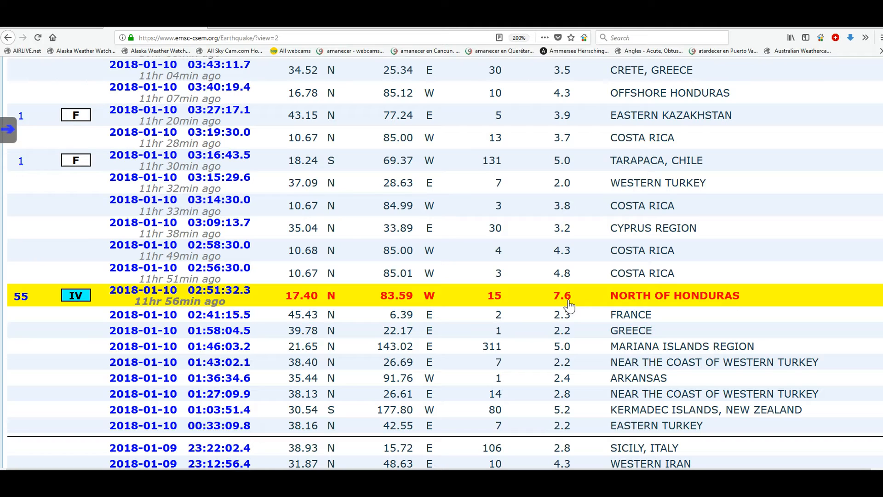
mouse_move(600, 262)
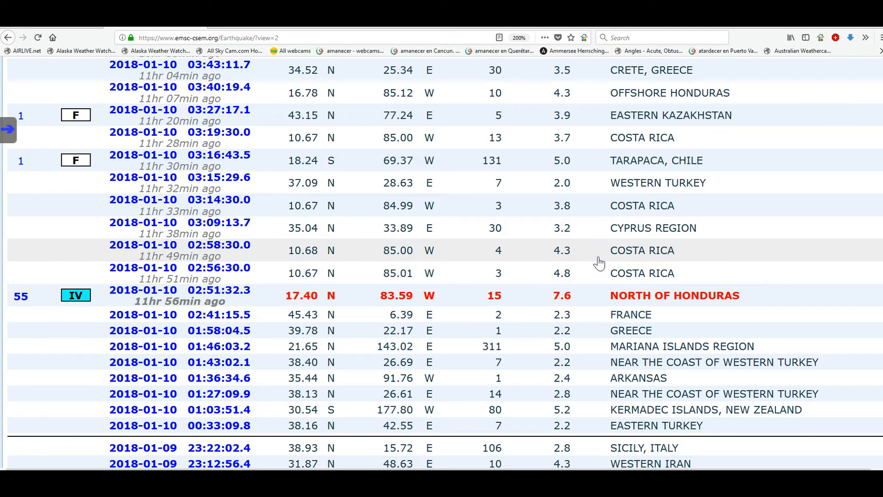
Switch from Firefox to the Starry Night sky chart showing the Honduras epicenter
left_click(639, 295)
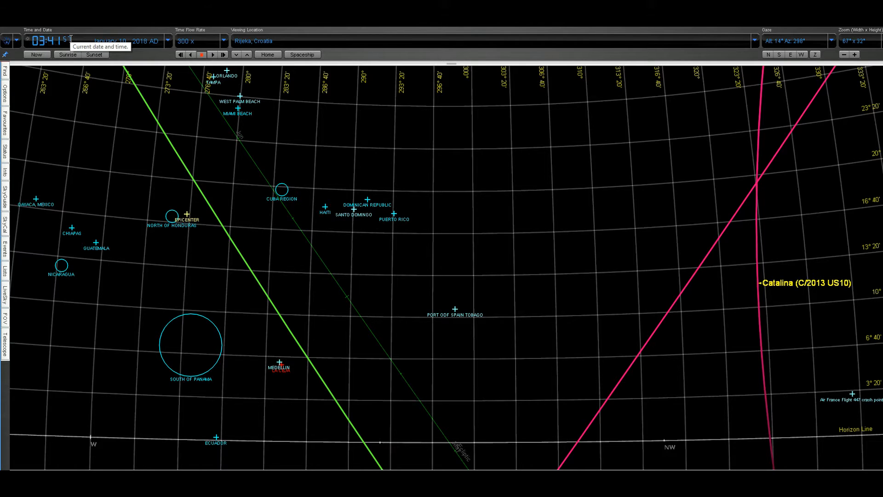
mouse_move(793, 288)
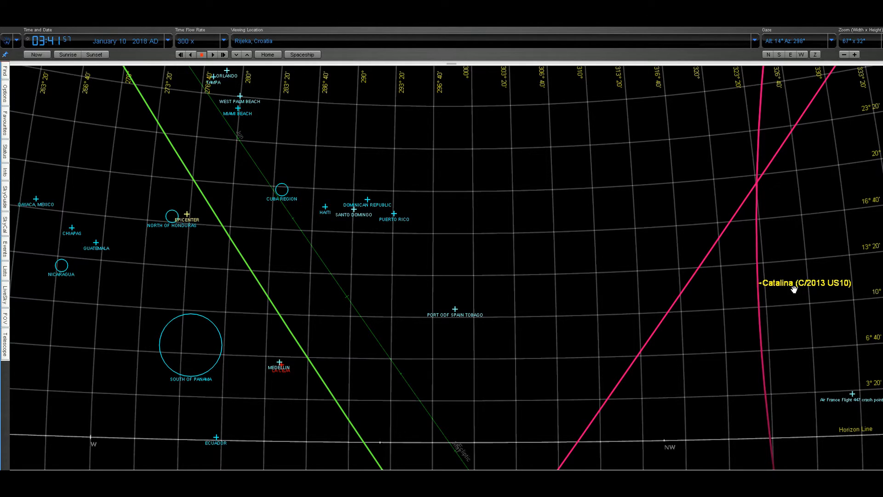
mouse_move(782, 288)
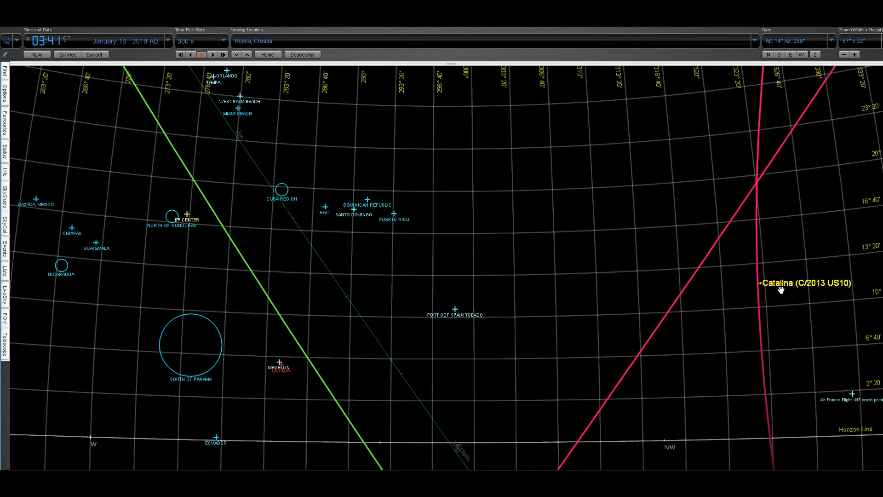
mouse_move(849, 287)
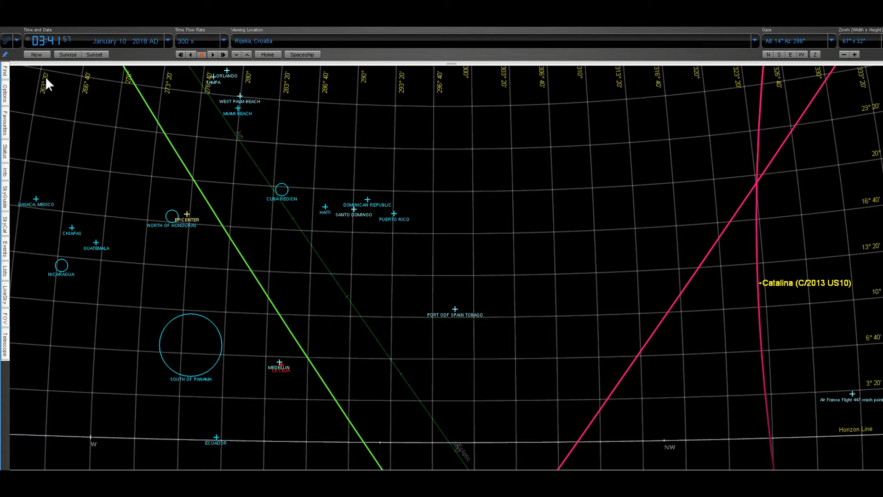
left_click(759, 283)
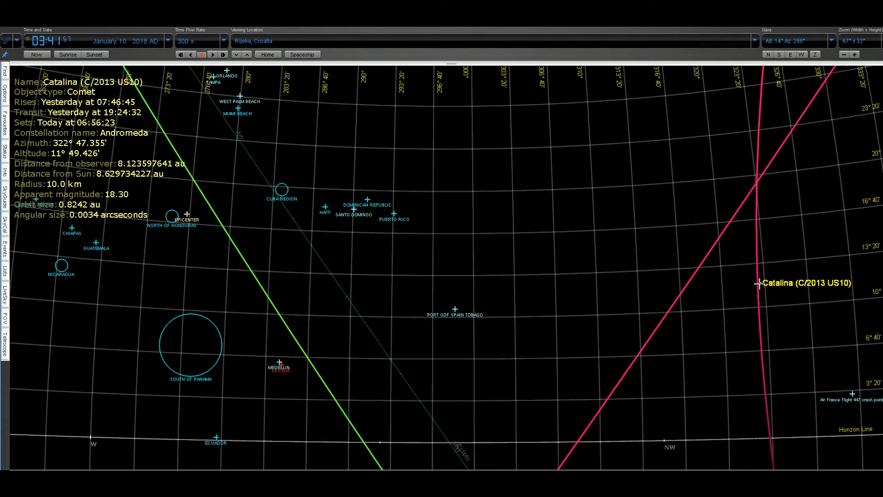
left_click(442, 254)
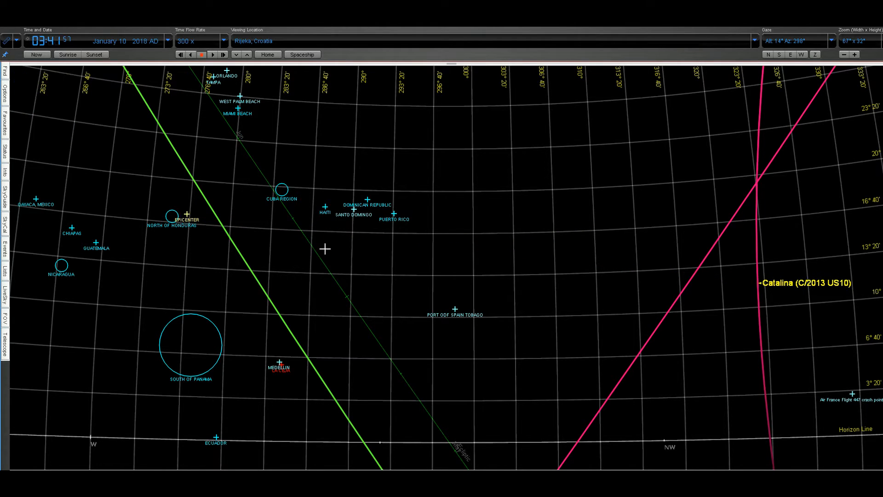
mouse_move(511, 280)
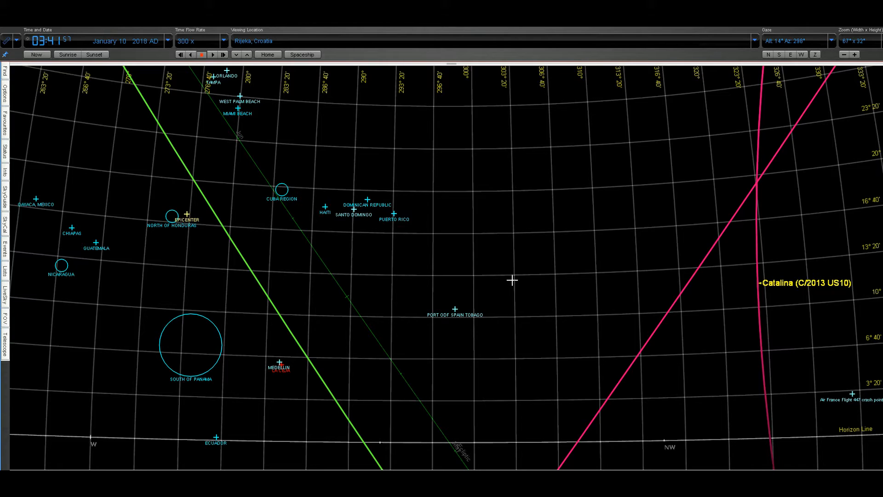
mouse_move(528, 280)
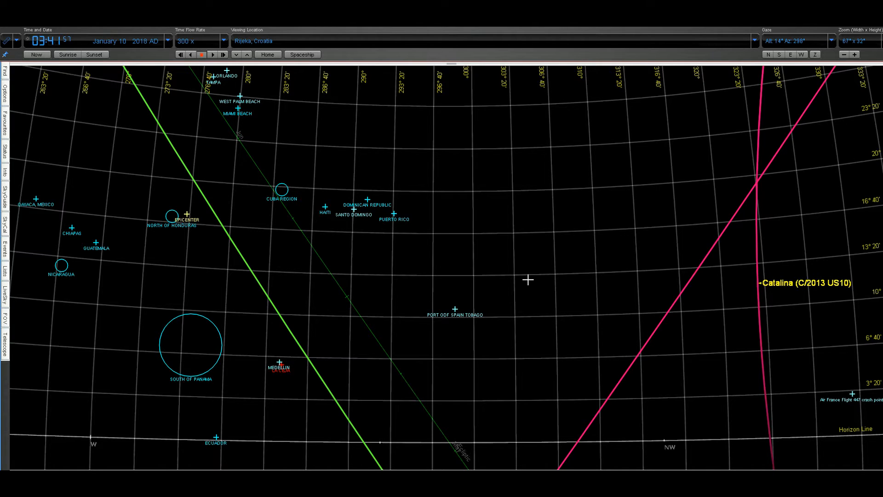
mouse_move(501, 205)
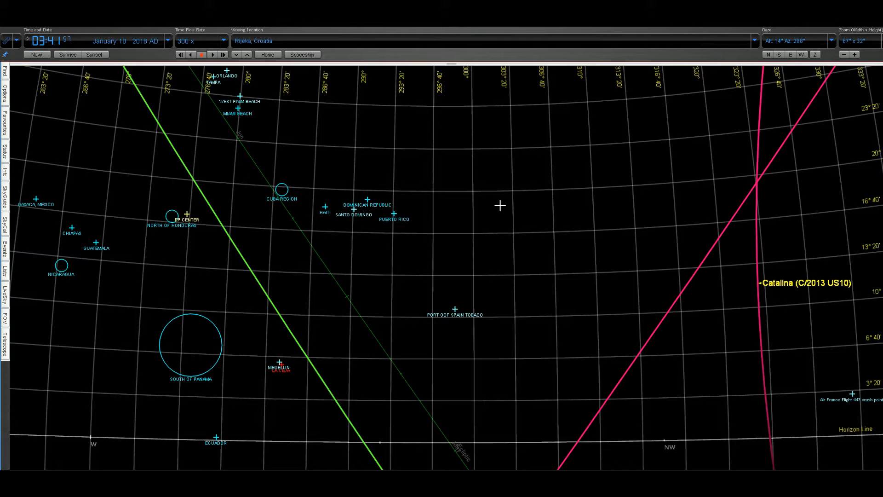
mouse_move(517, 270)
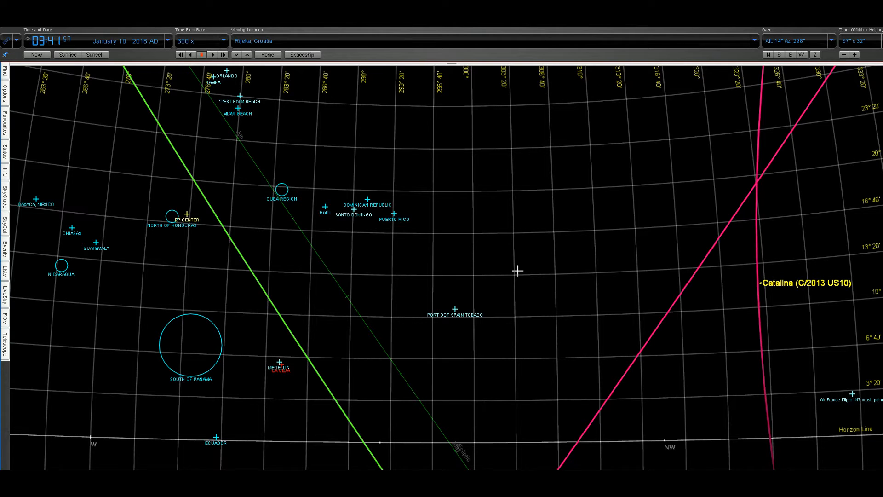
mouse_move(691, 246)
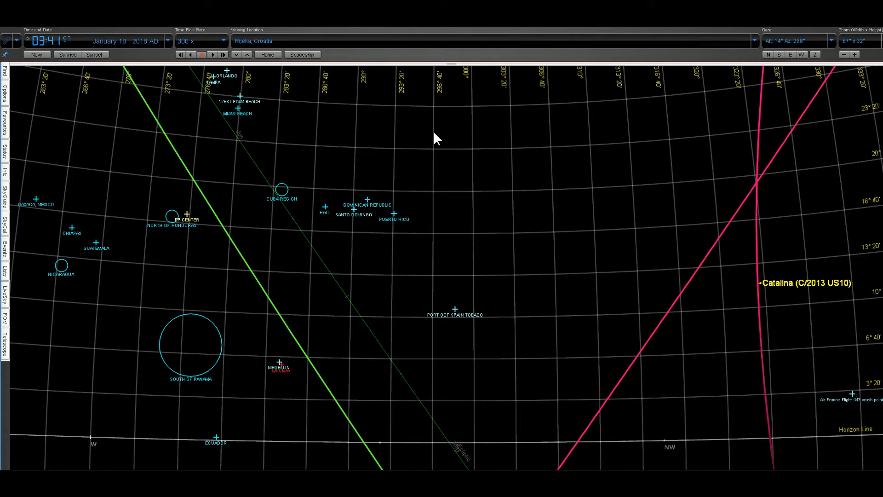
left_click(7, 39)
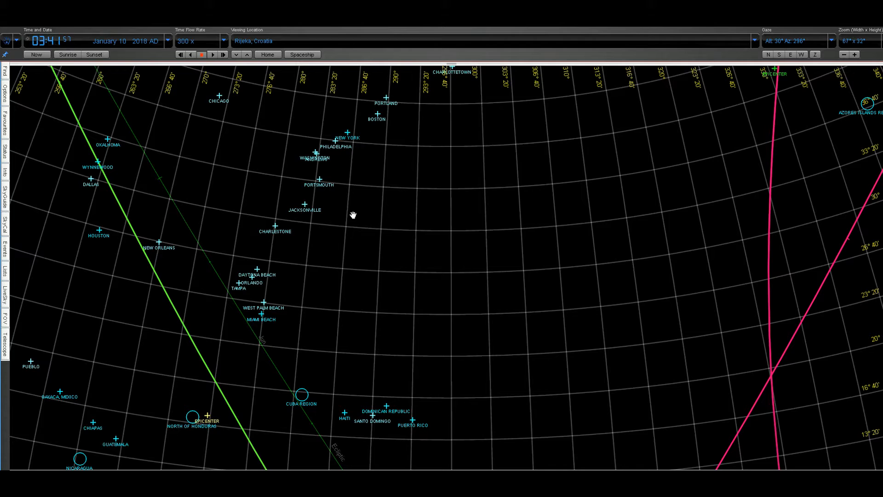
mouse_move(178, 61)
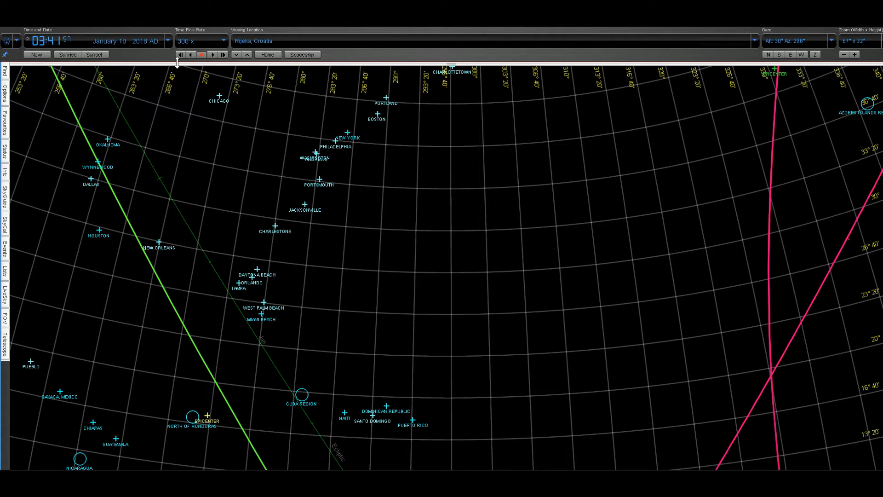
mouse_move(191, 54)
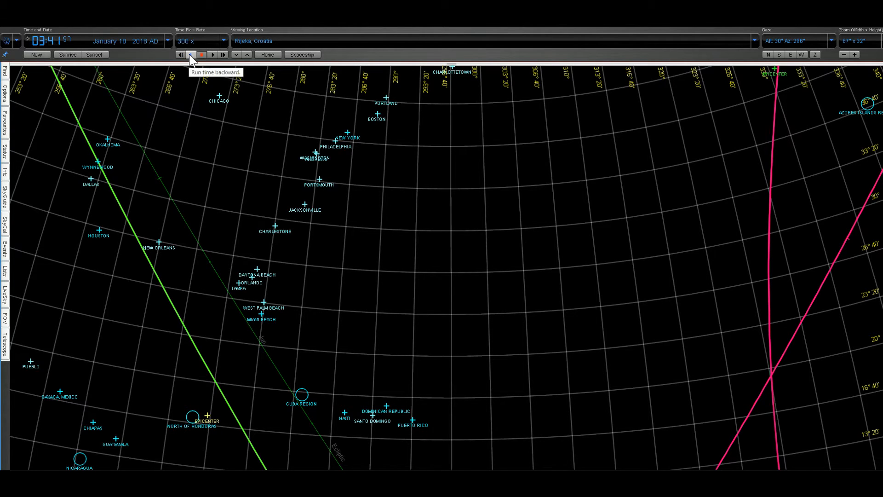
Run time forward at 300x until the clock reaches about 01:04 on January 10
left_click(190, 55)
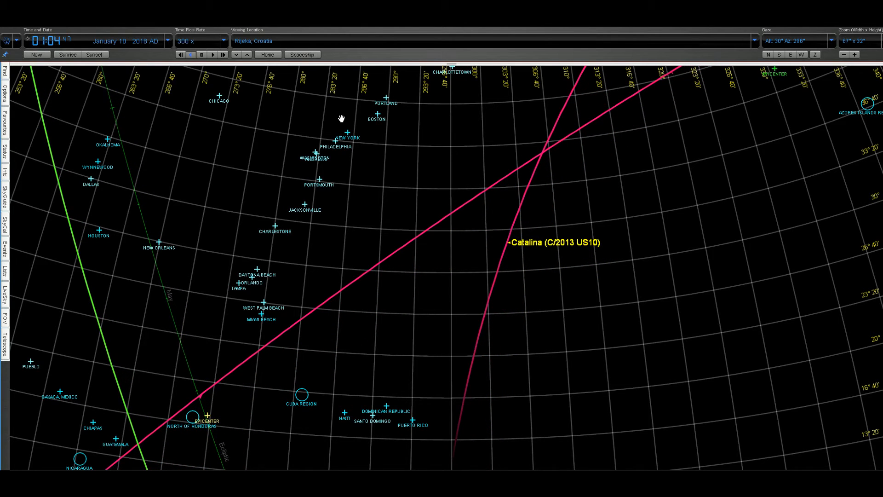
Run time backward from just after 1 am and halt it at 23:54 on January 9
left_click(201, 54)
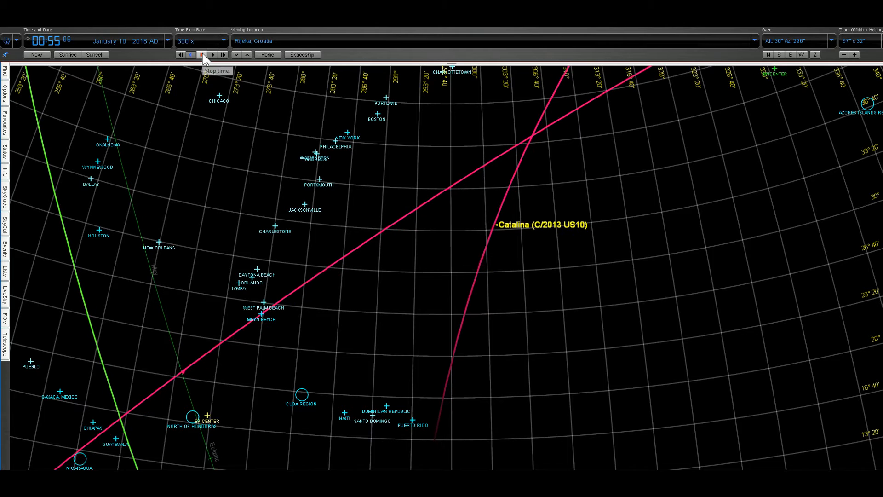
left_click(201, 54)
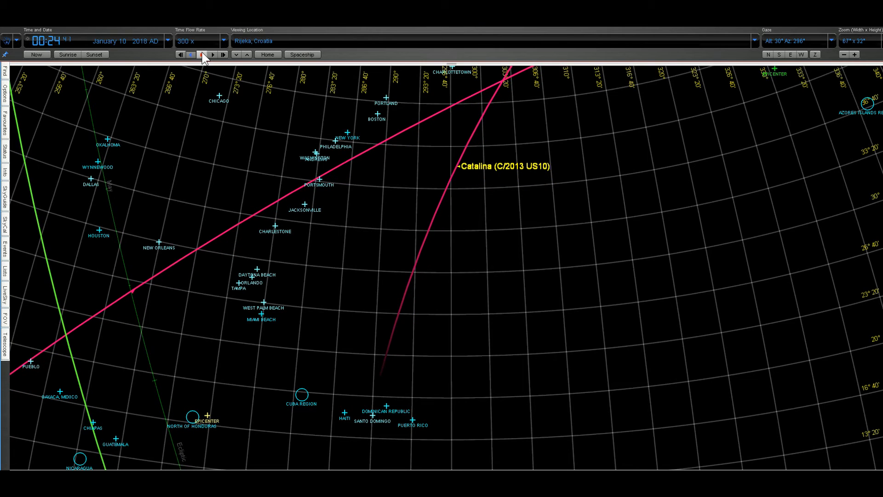
left_click(201, 54)
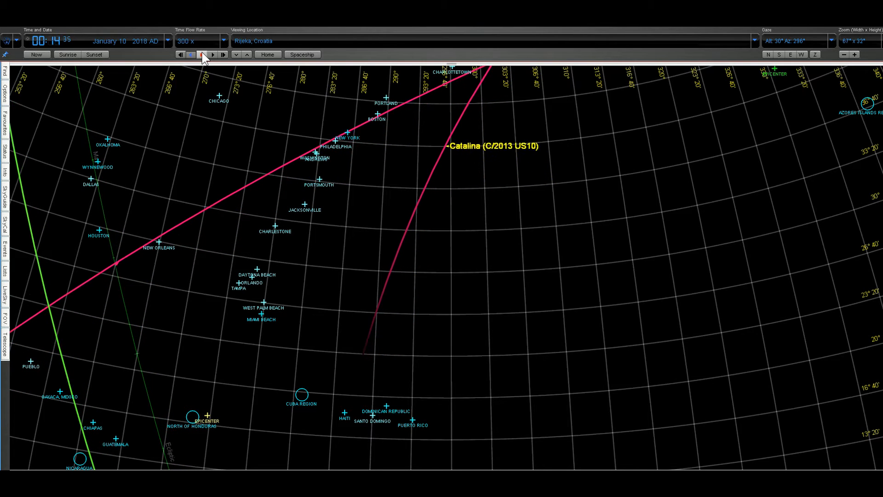
left_click(204, 55)
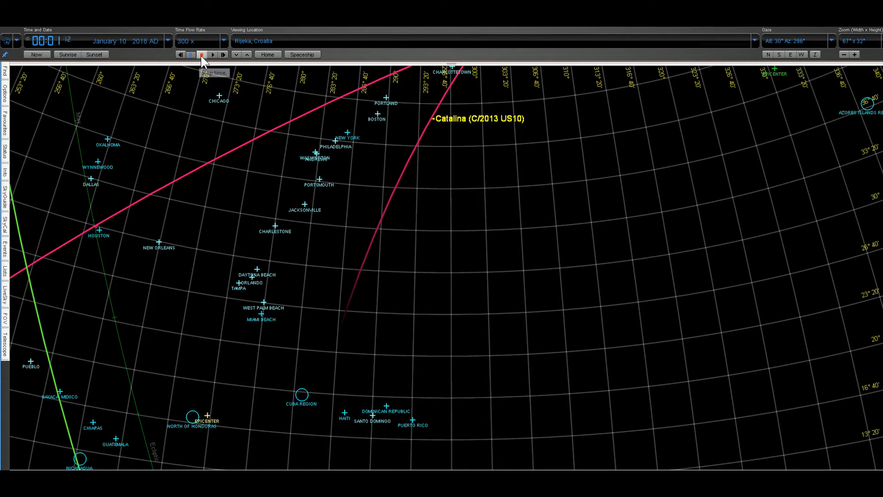
left_click(182, 54)
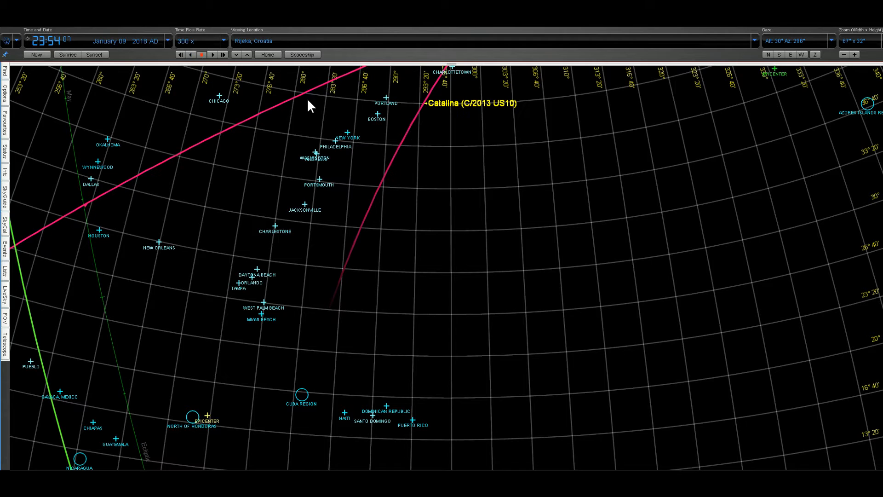
mouse_move(413, 109)
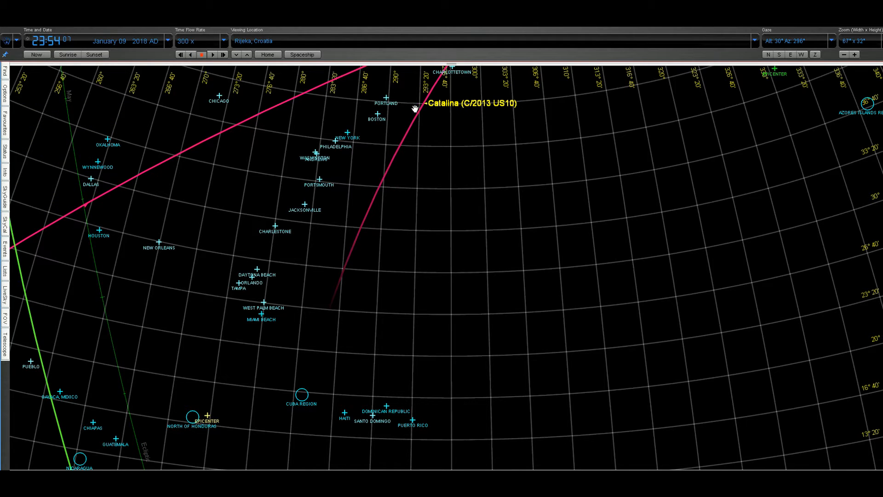
left_click(433, 104)
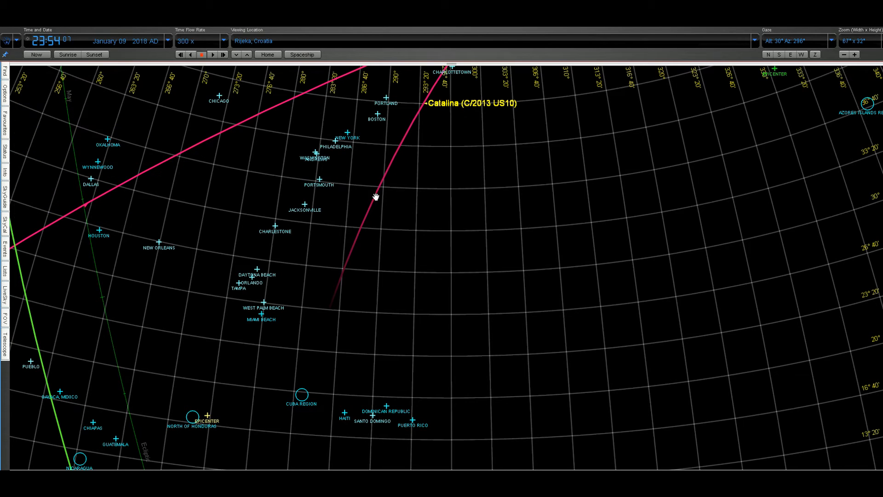
mouse_move(367, 242)
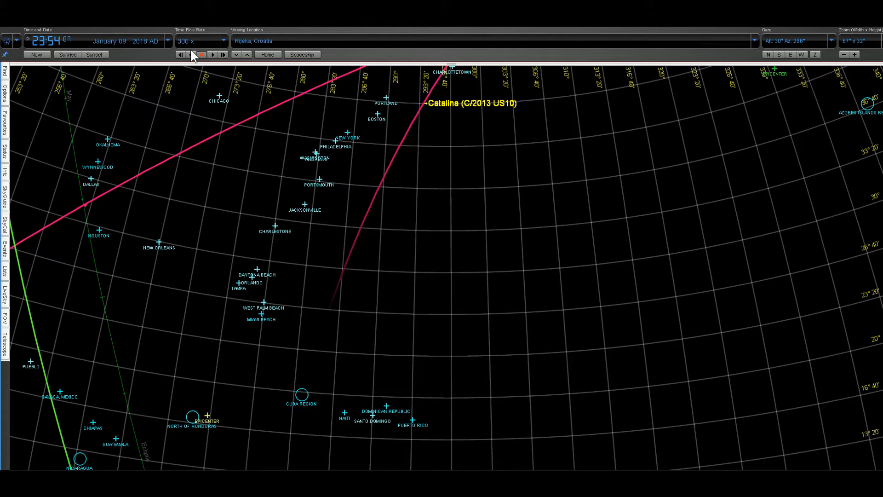
Run time backward again and stop at about 23:27 on January 9
left_click(202, 54)
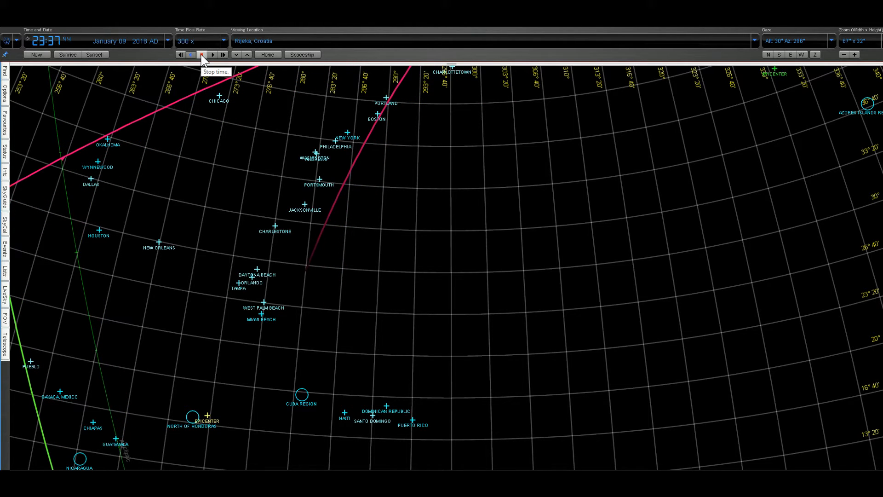
left_click(180, 54)
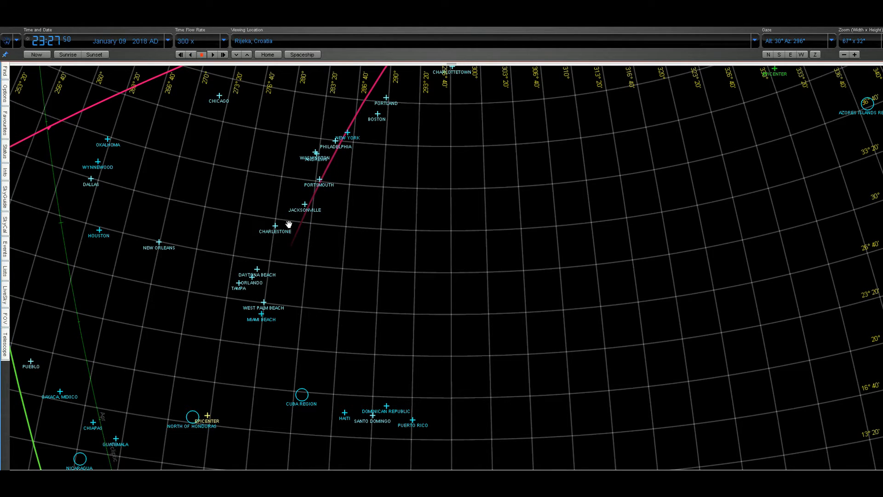
mouse_move(333, 172)
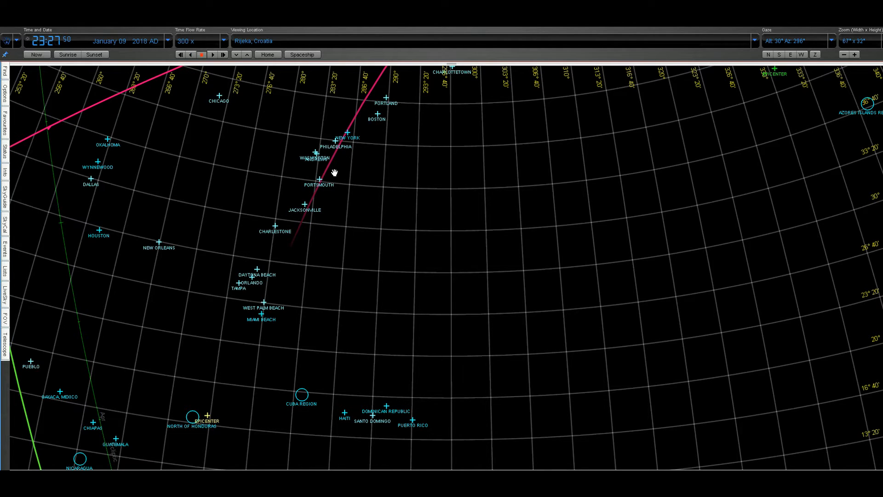
mouse_move(220, 95)
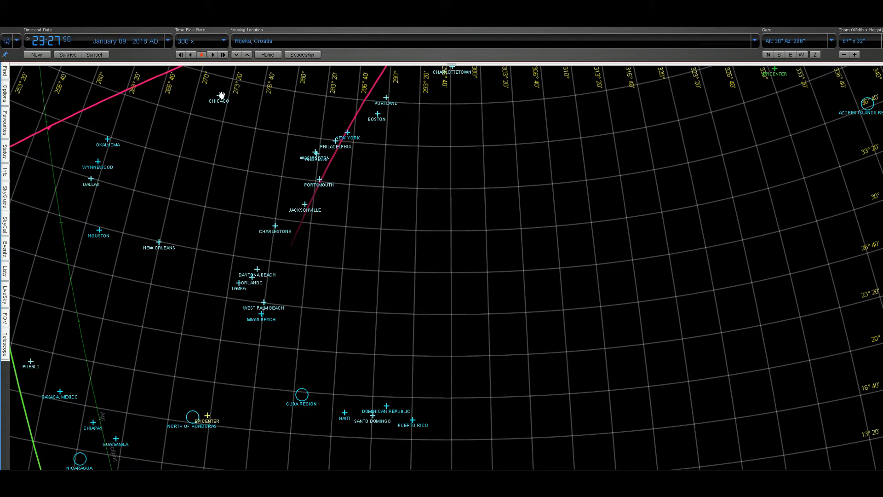
mouse_move(213, 54)
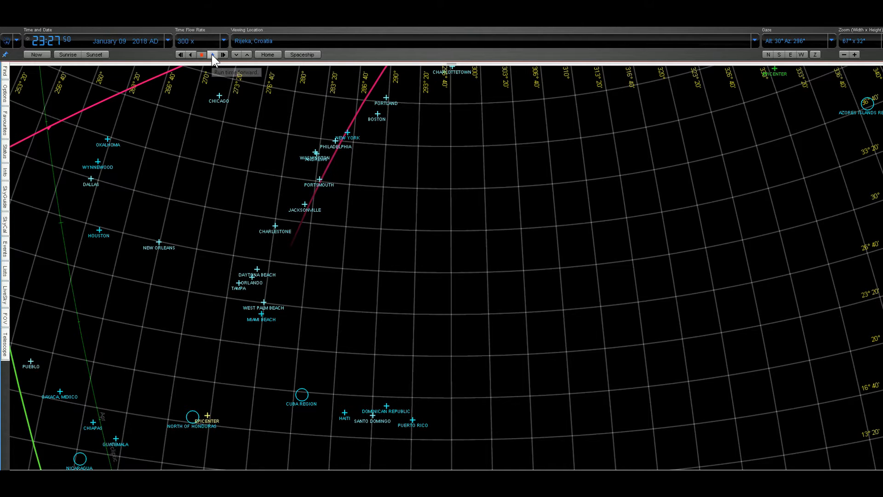
mouse_move(222, 89)
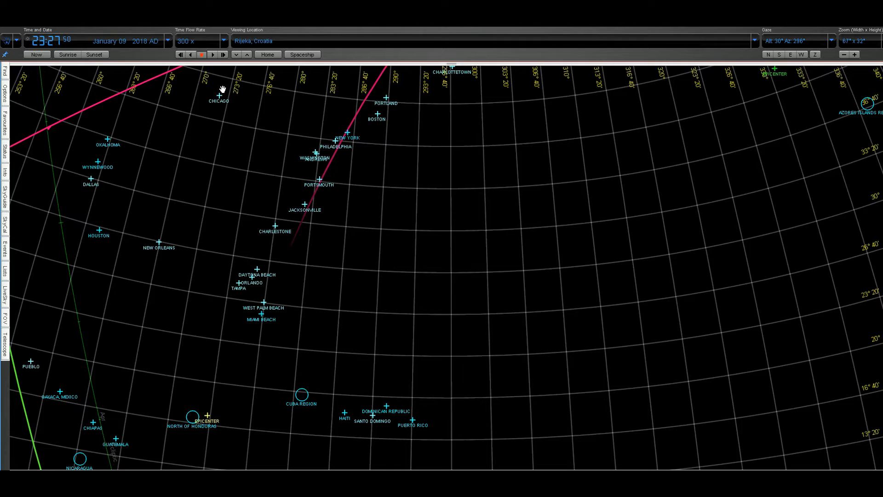
mouse_move(213, 54)
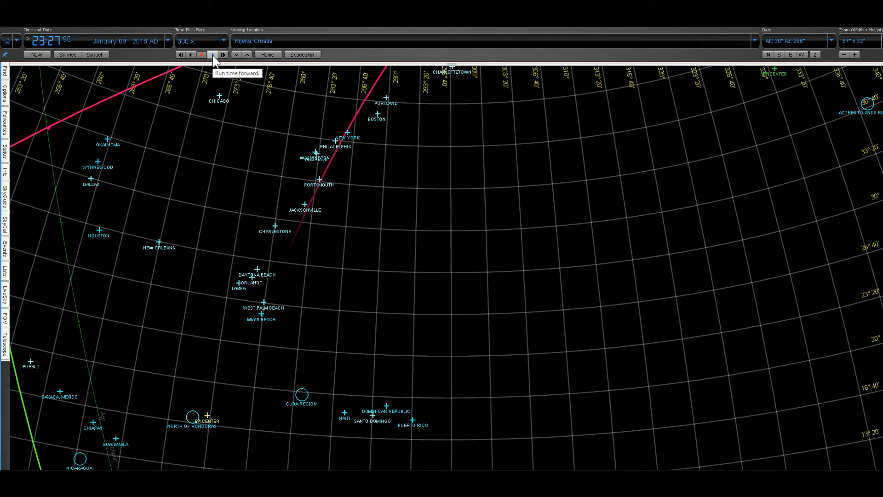
mouse_move(217, 60)
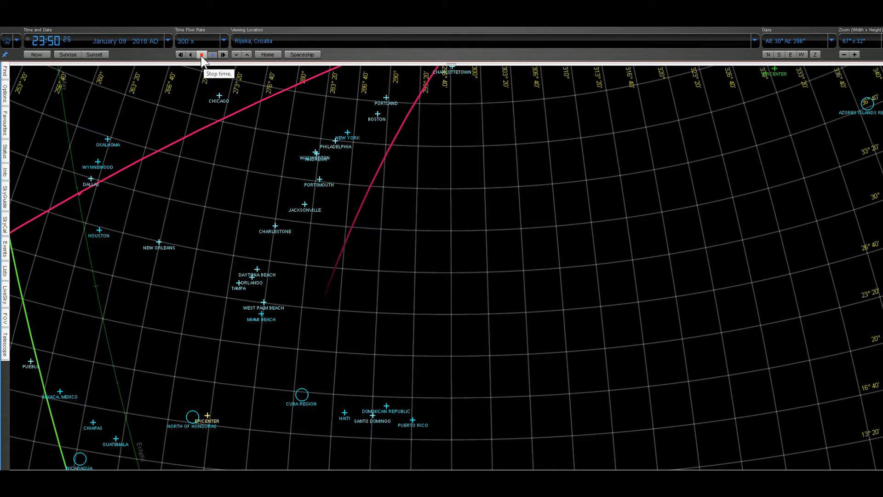
Toggle time flow at 300x to advance the clock toward the early hours of January 10
left_click(202, 54)
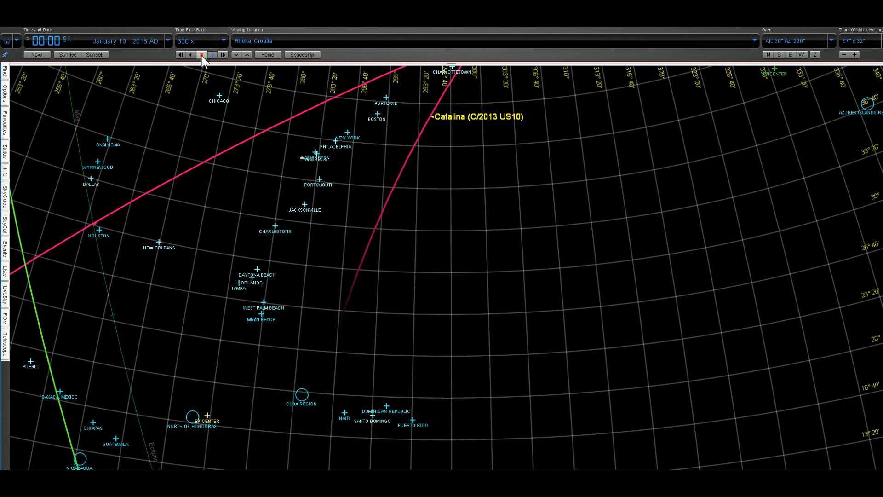
left_click(202, 54)
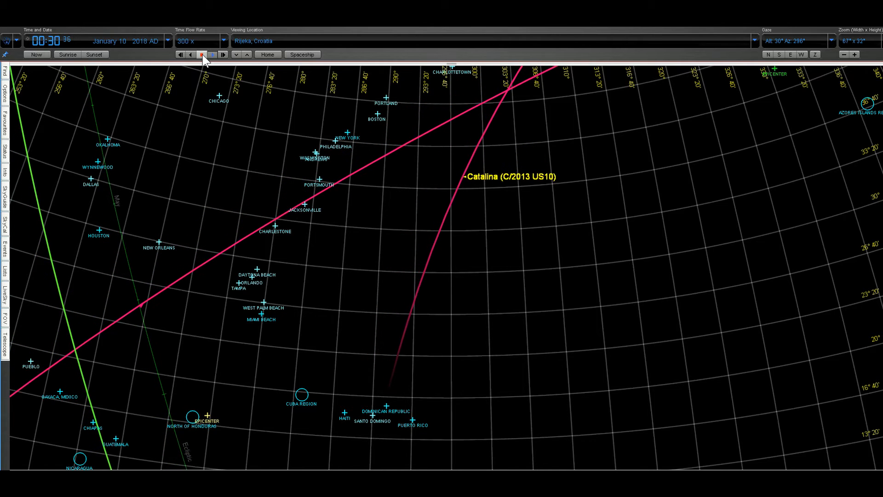
left_click(202, 54)
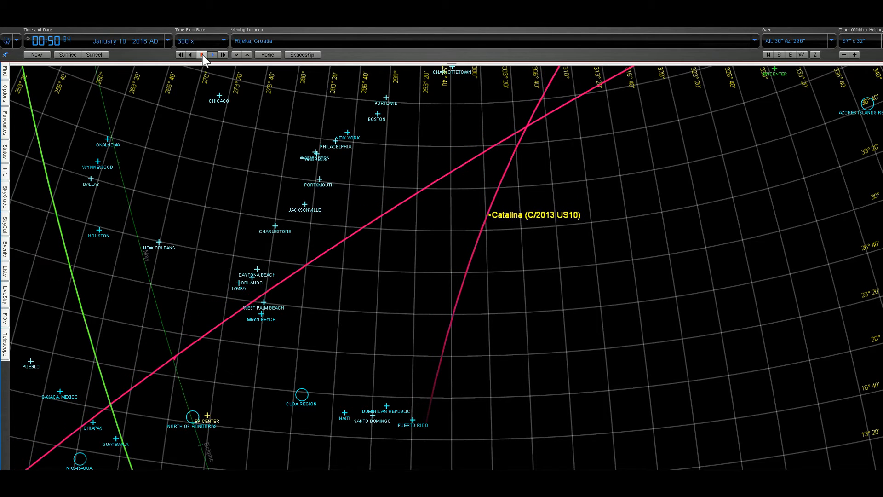
left_click(201, 54)
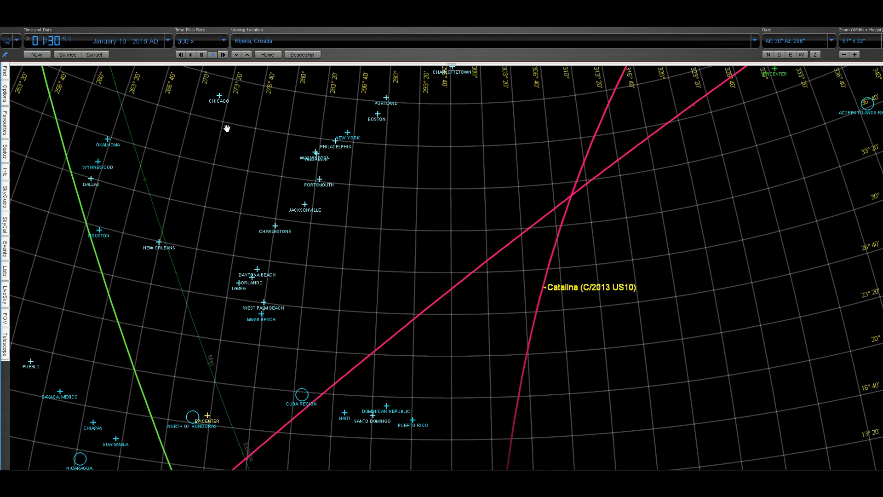
left_click(202, 54)
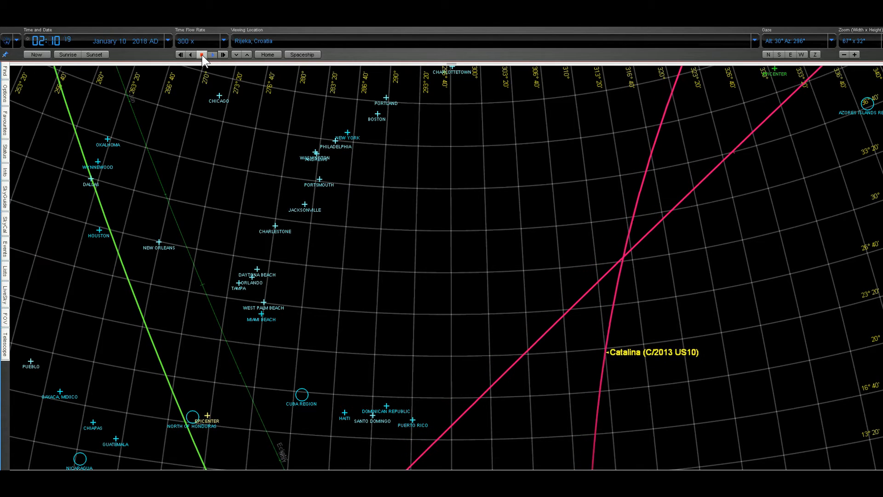
left_click(224, 54)
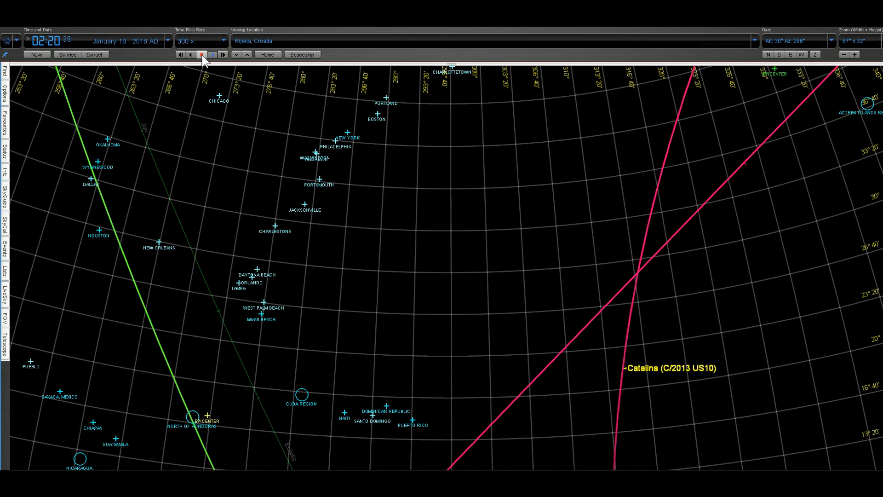
left_click(224, 54)
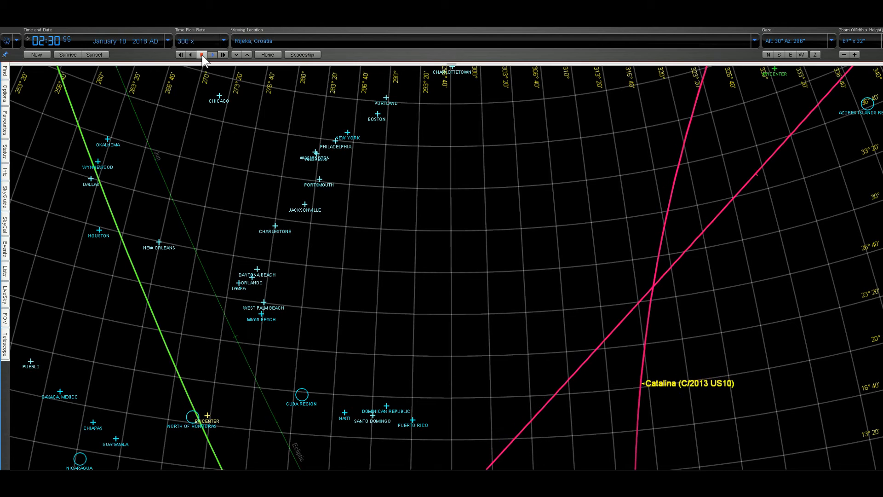
Run time forward past 03:40, then back toward 03:40 on January 10
left_click(201, 54)
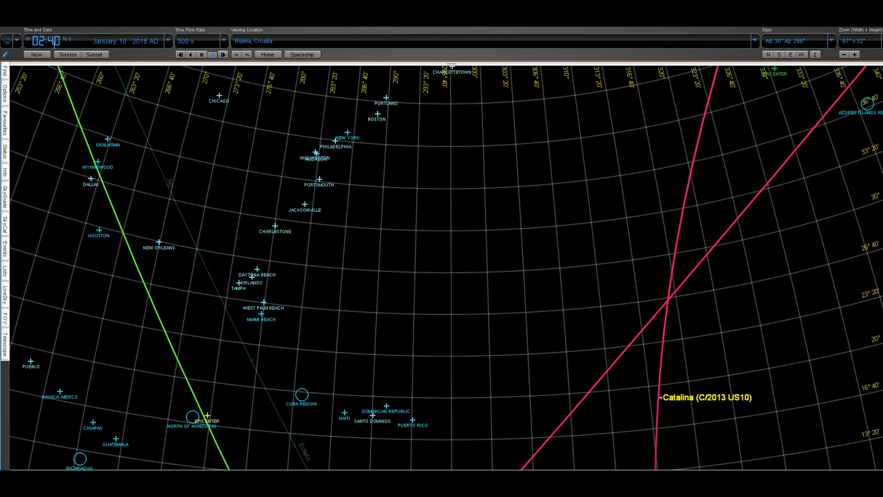
left_click(202, 54)
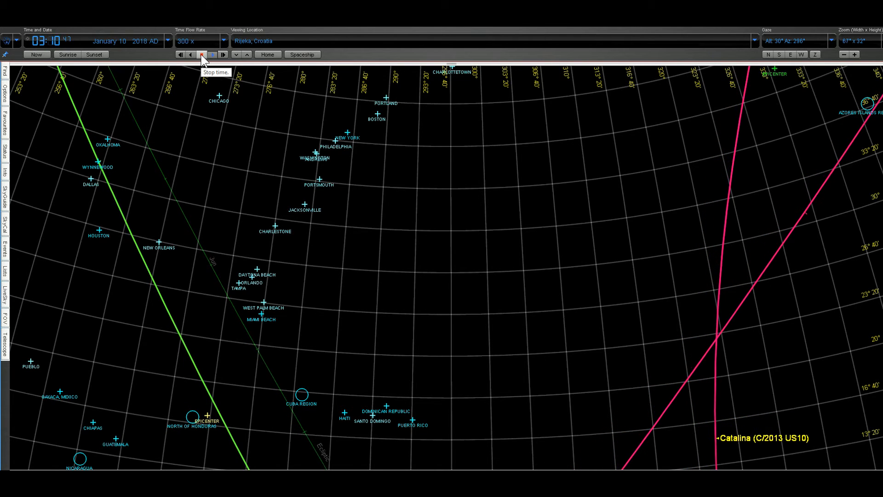
left_click(201, 54)
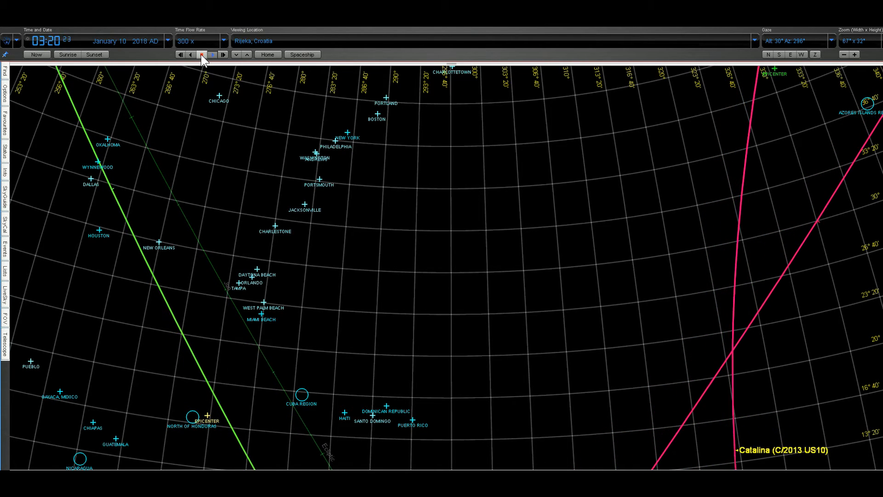
left_click(212, 54)
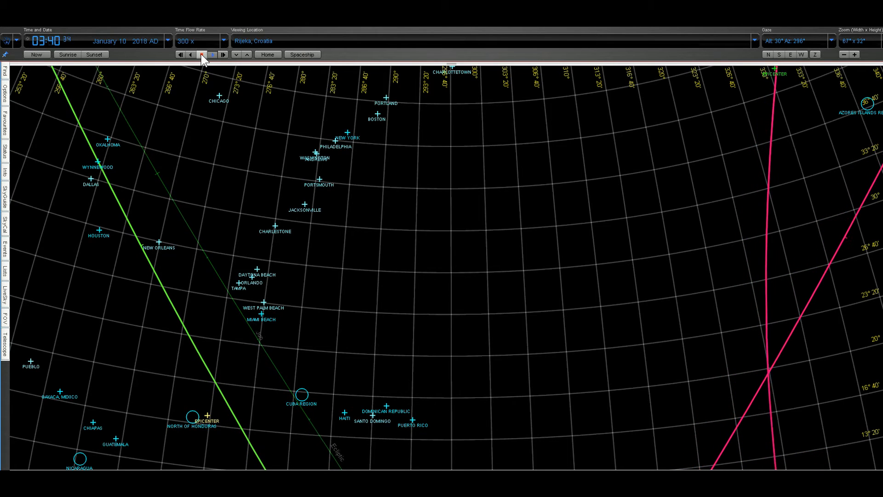
left_click(201, 55)
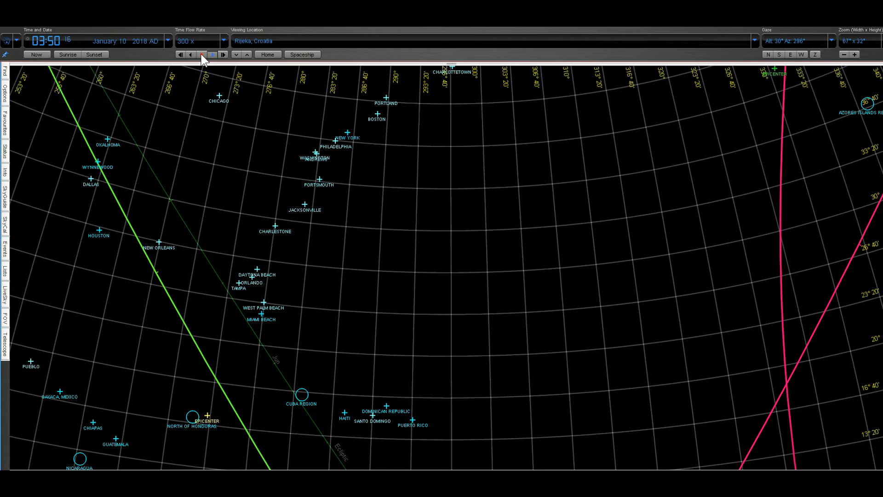
left_click(202, 54)
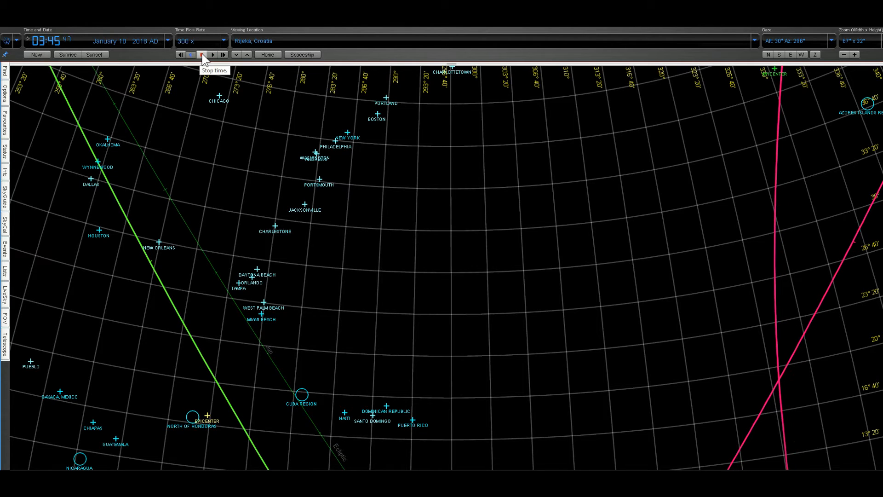
Set the Time Flow Rate to 1x and freeze the clock at 03:41 on January 10
left_click(202, 54)
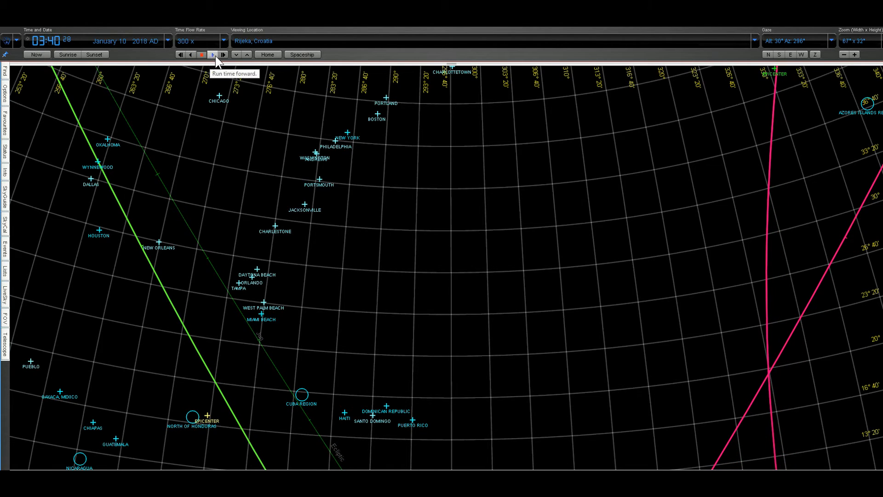
left_click(222, 41)
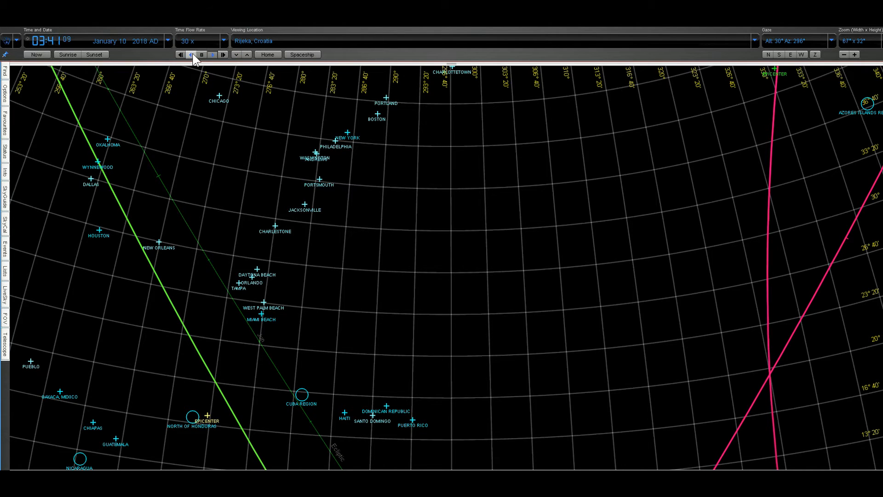
mouse_move(202, 54)
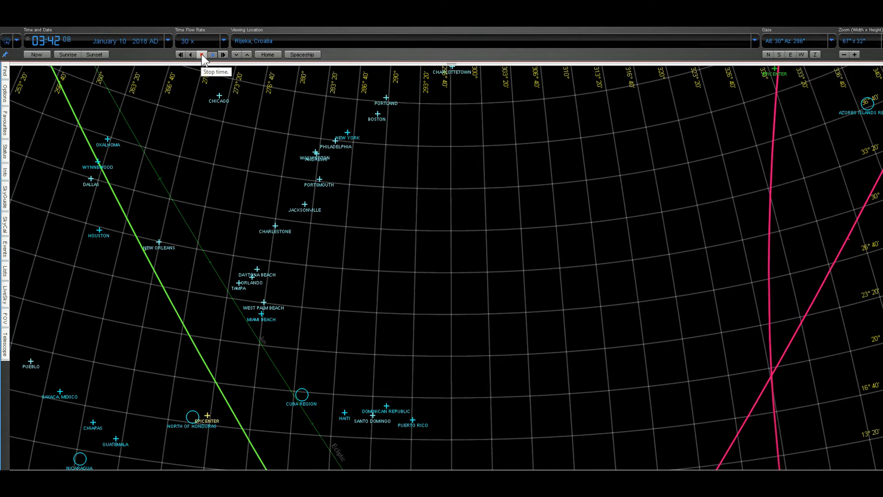
left_click(202, 55)
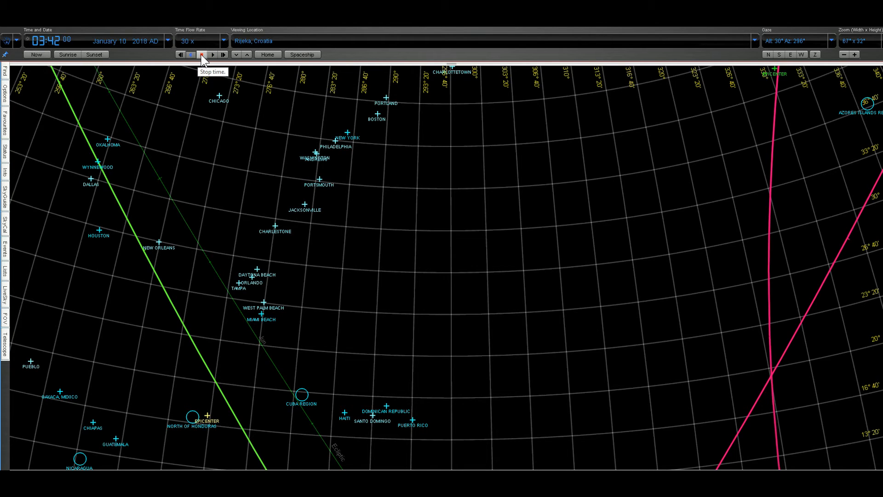
left_click(201, 54)
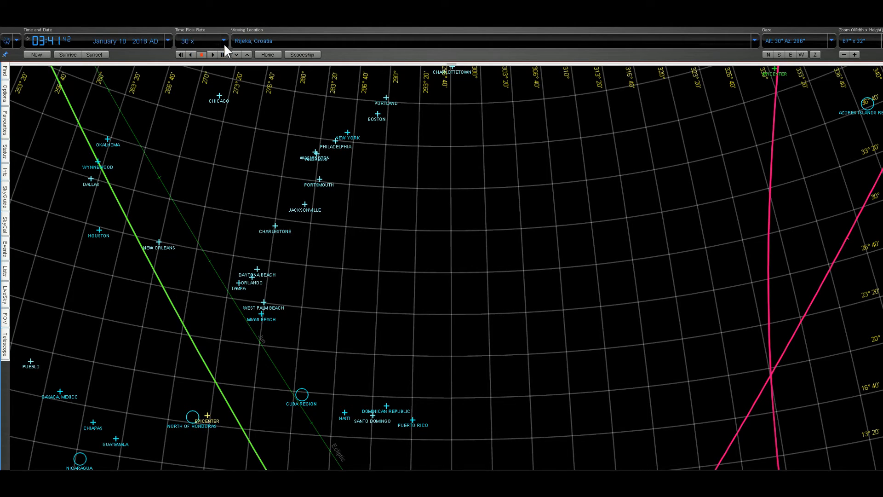
left_click(224, 41)
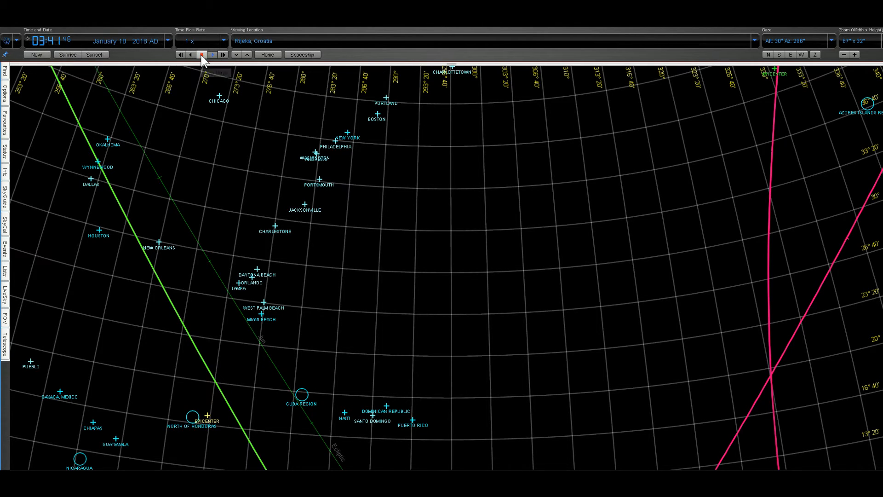
mouse_move(202, 54)
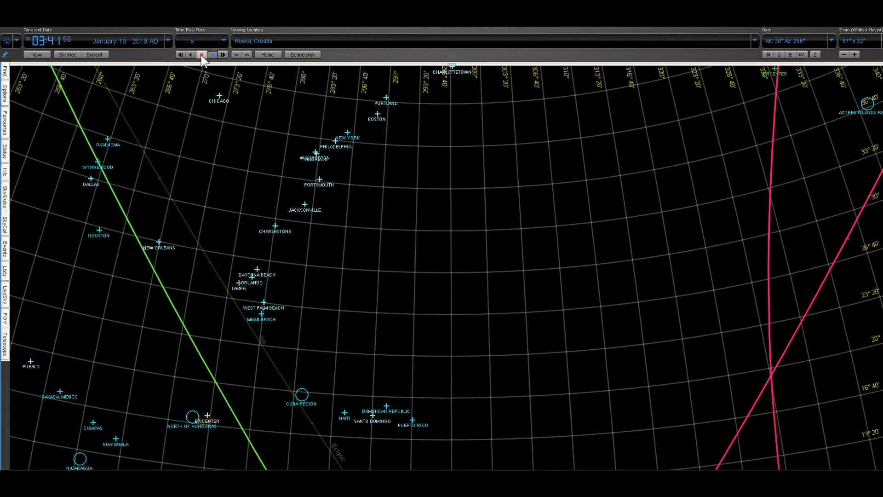
left_click(201, 54)
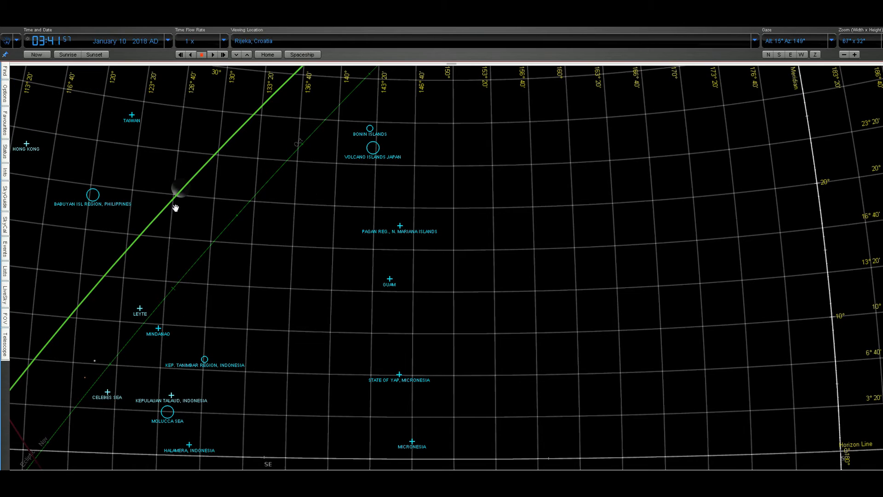
mouse_move(217, 237)
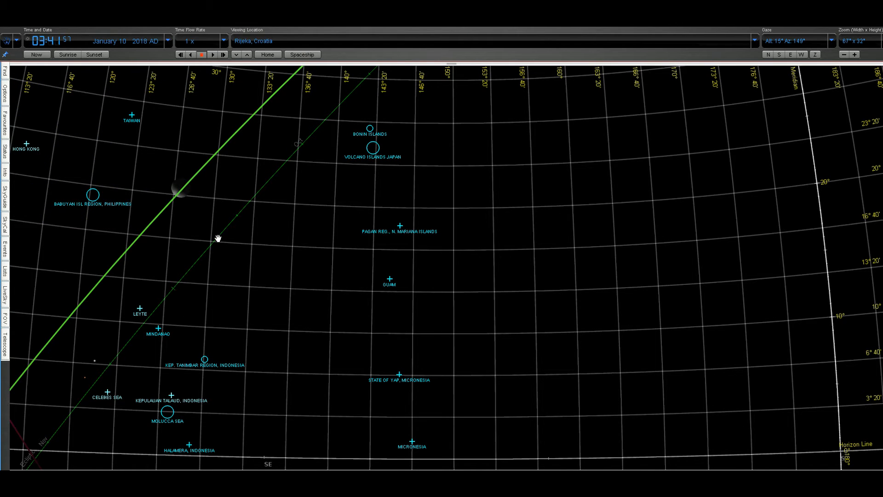
mouse_move(193, 215)
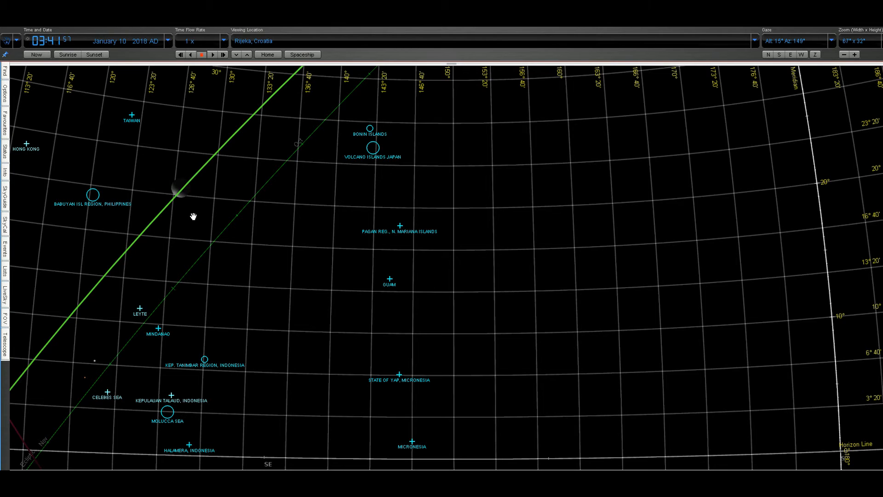
Shift the view southeast to frame the Moon near Taiwan and the northern Philippines
left_click(178, 188)
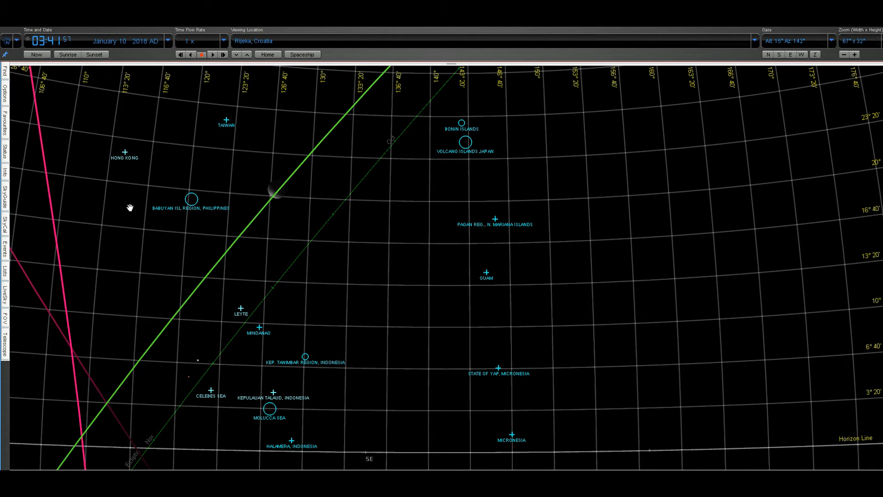
mouse_move(247, 117)
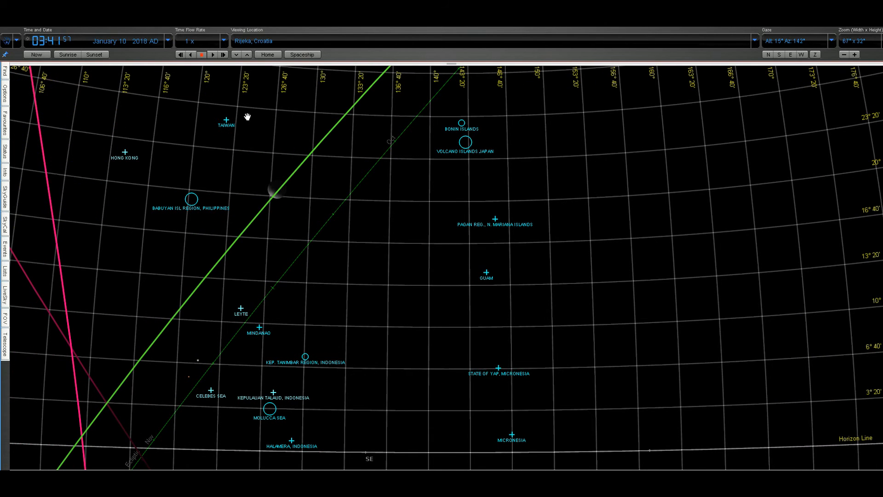
left_click(275, 194)
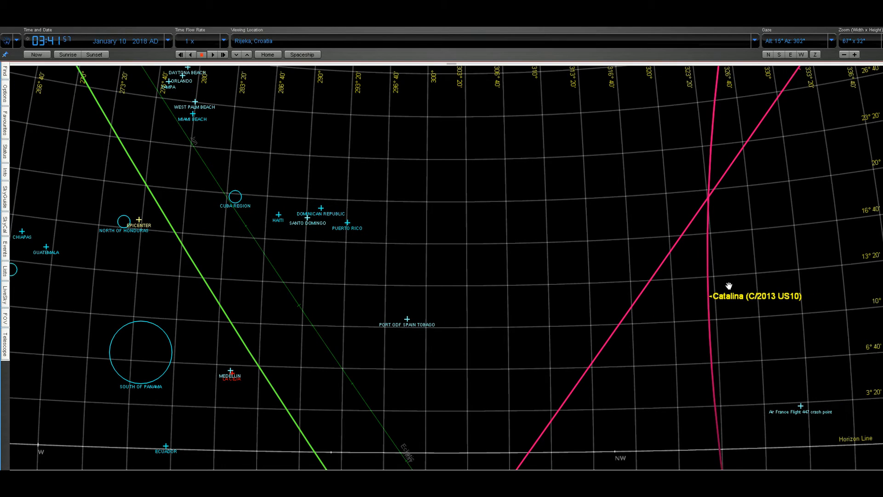
Nudge the view northwest to frame Catalina's path with the Honduras epicenter marker
left_click(724, 295)
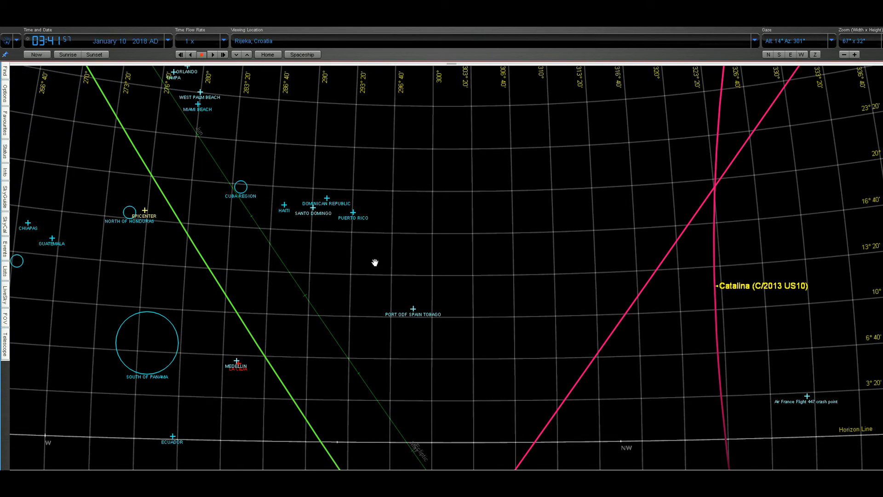
mouse_move(694, 296)
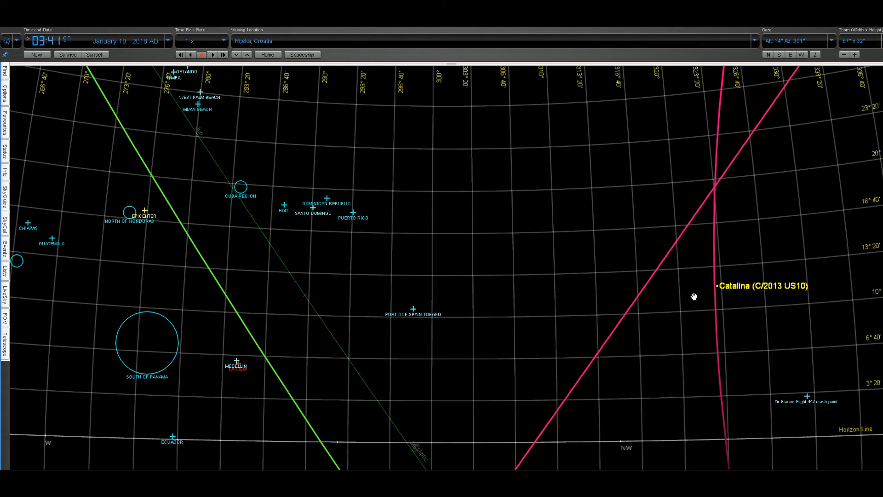
mouse_move(714, 292)
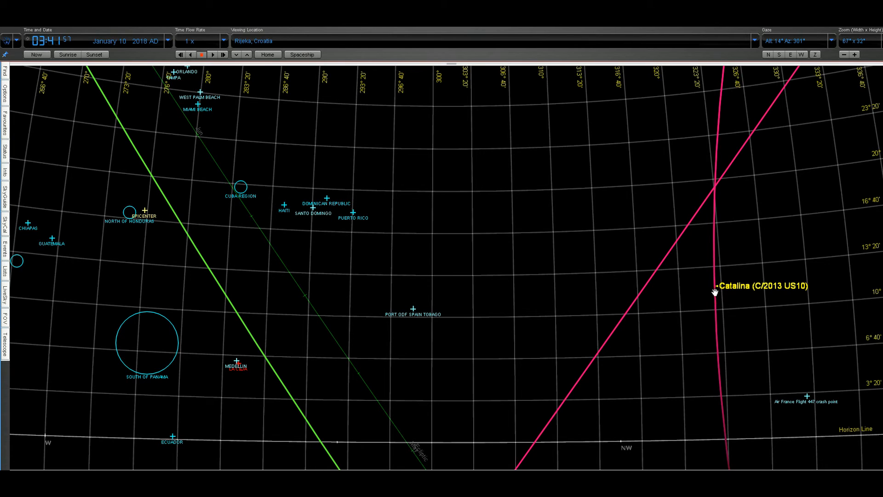
mouse_move(396, 255)
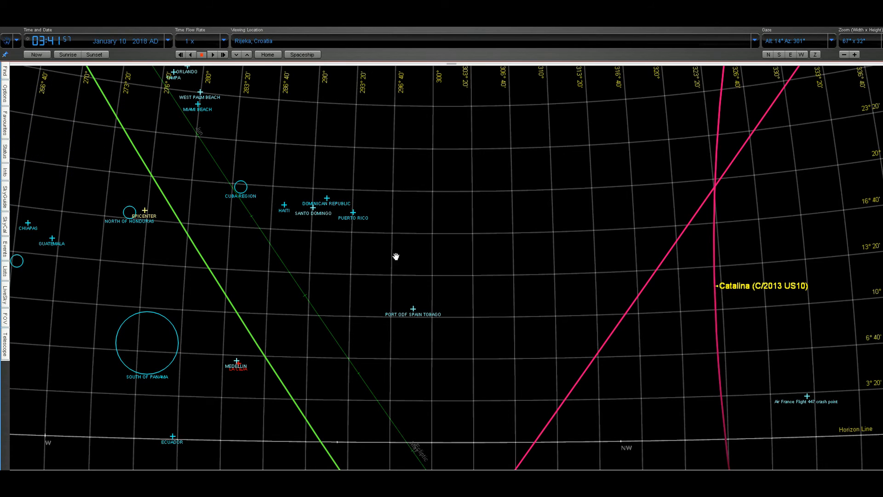
mouse_move(372, 266)
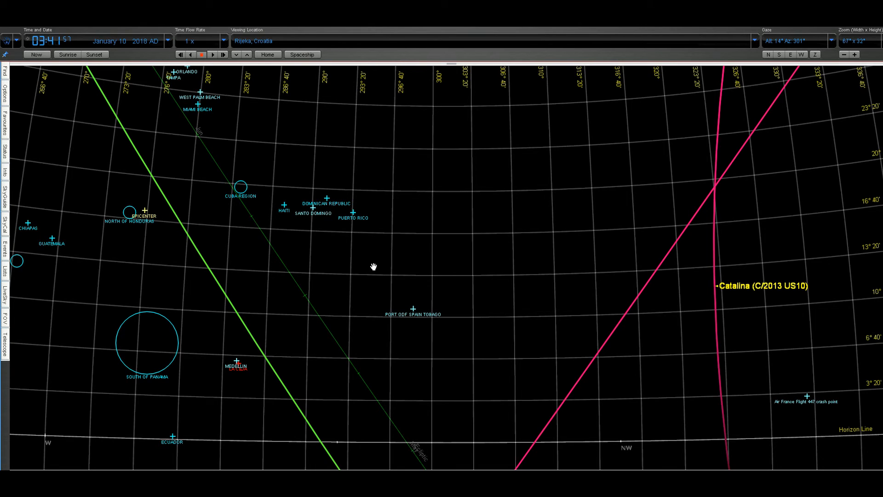
mouse_move(139, 222)
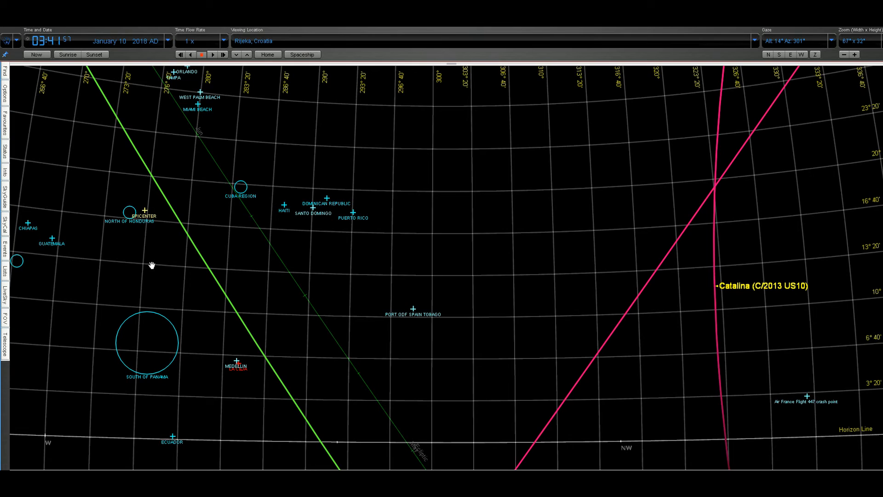
mouse_move(269, 319)
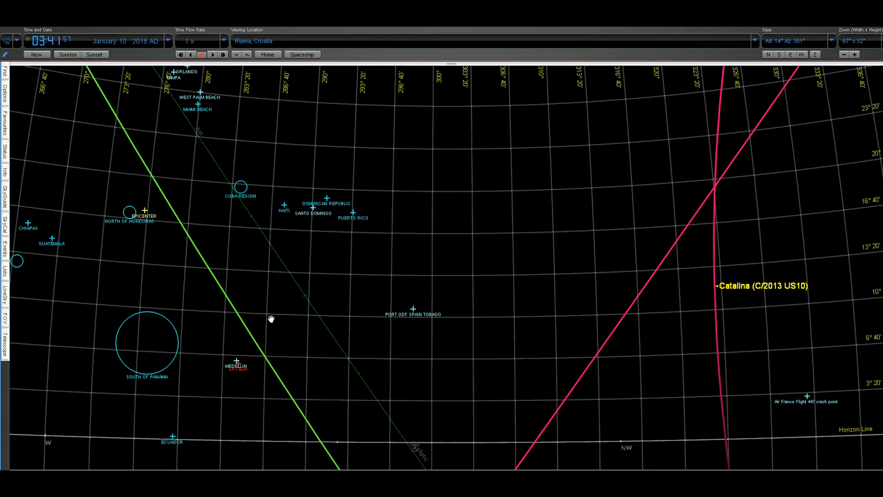
mouse_move(780, 376)
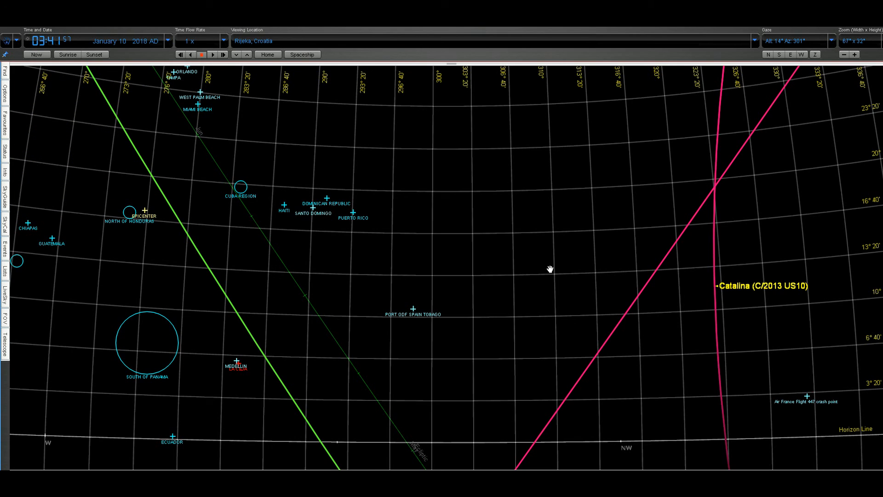
mouse_move(525, 264)
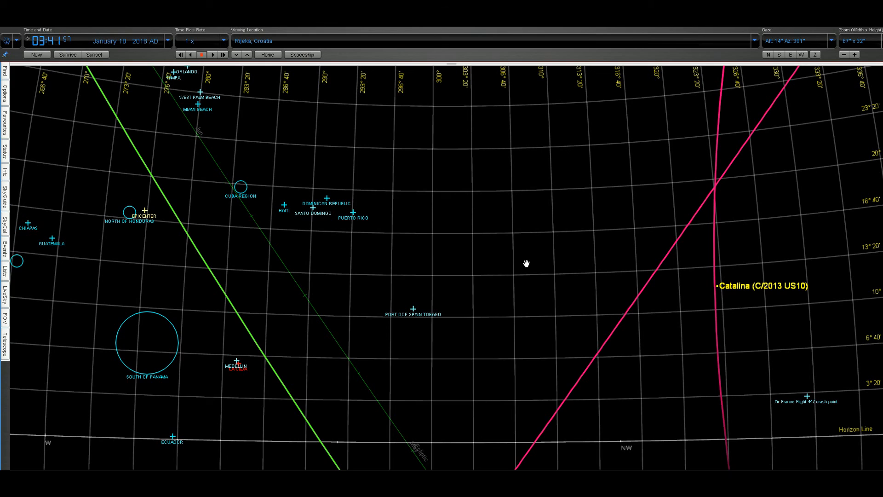